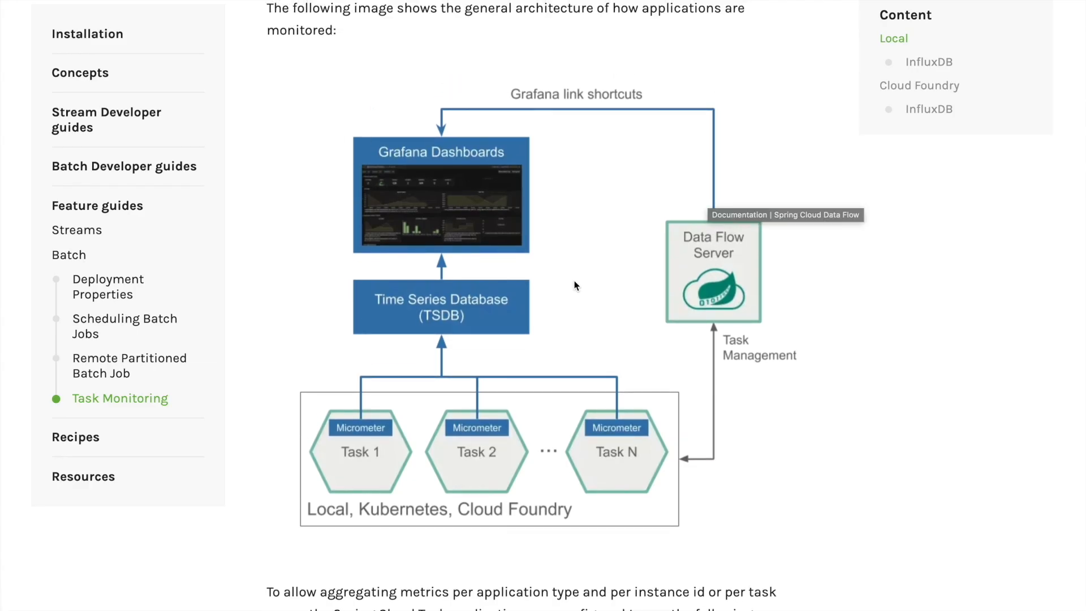
mouse_move(786, 269)
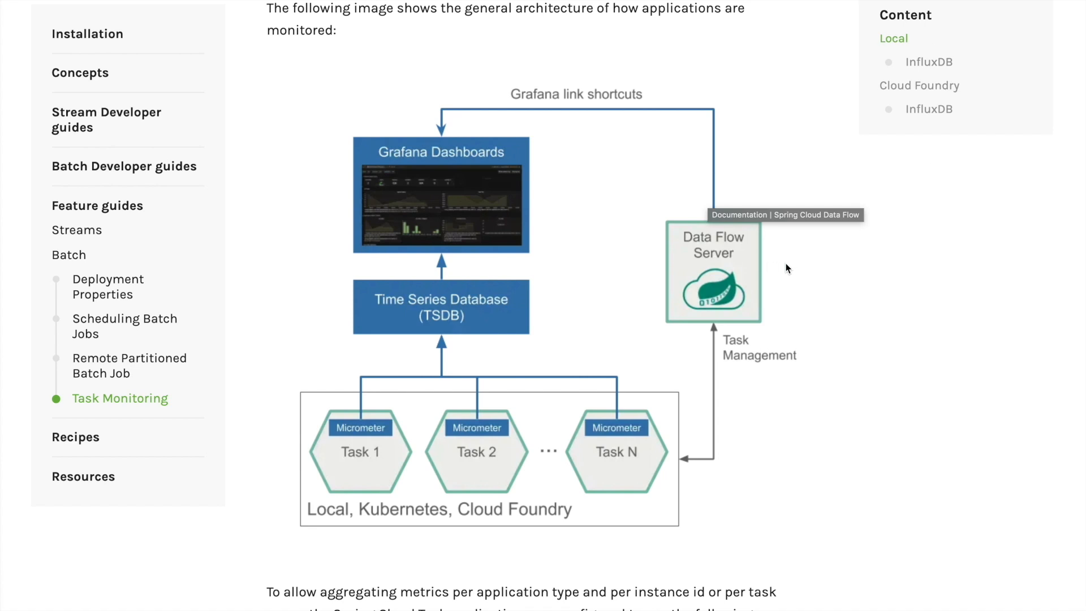
mouse_move(918, 85)
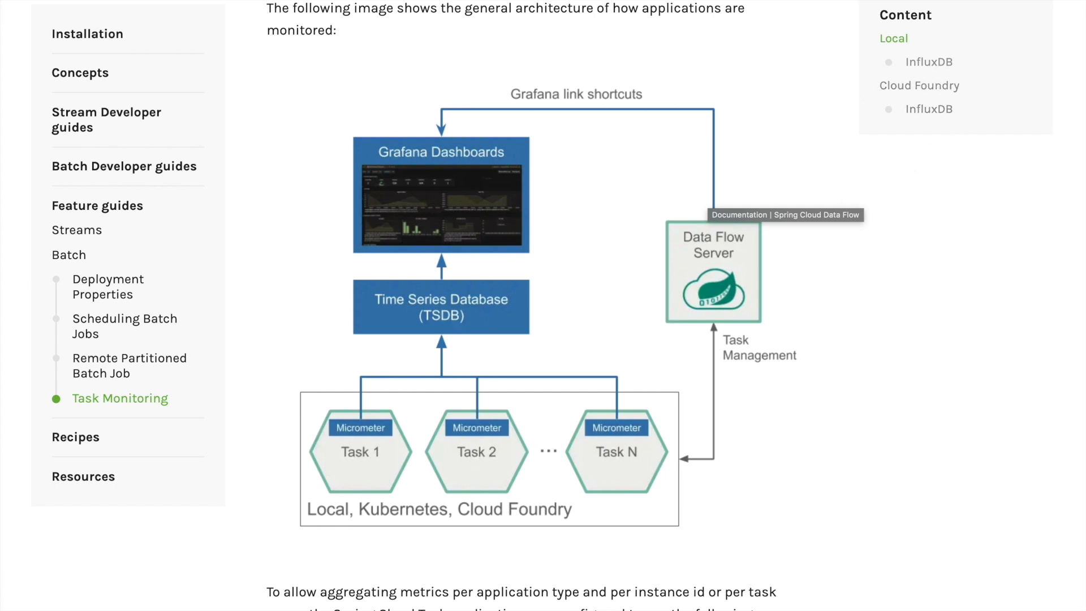
mouse_move(443, 326)
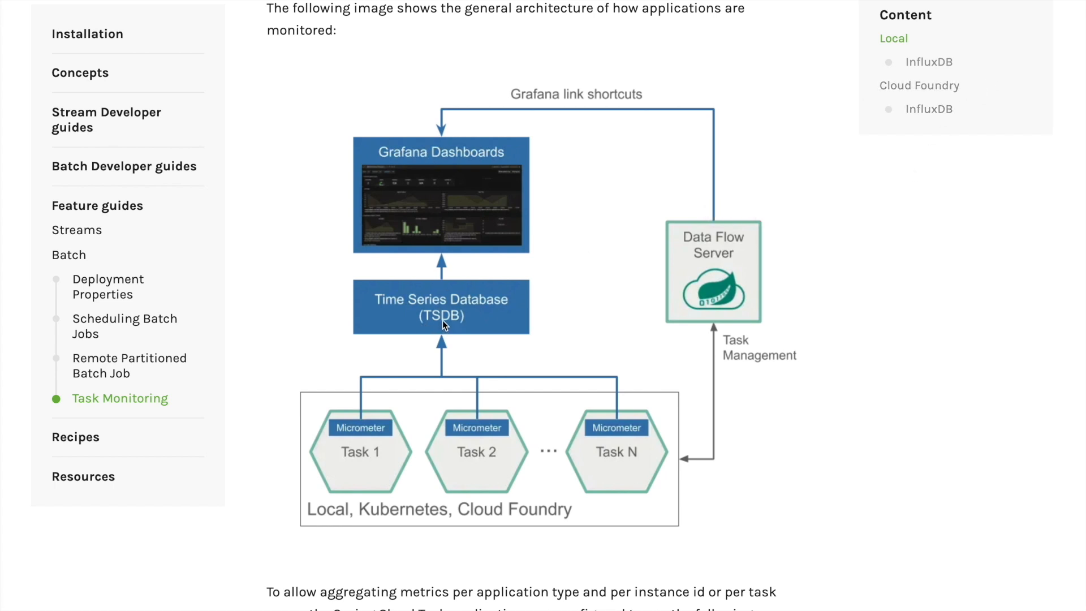
mouse_move(716, 231)
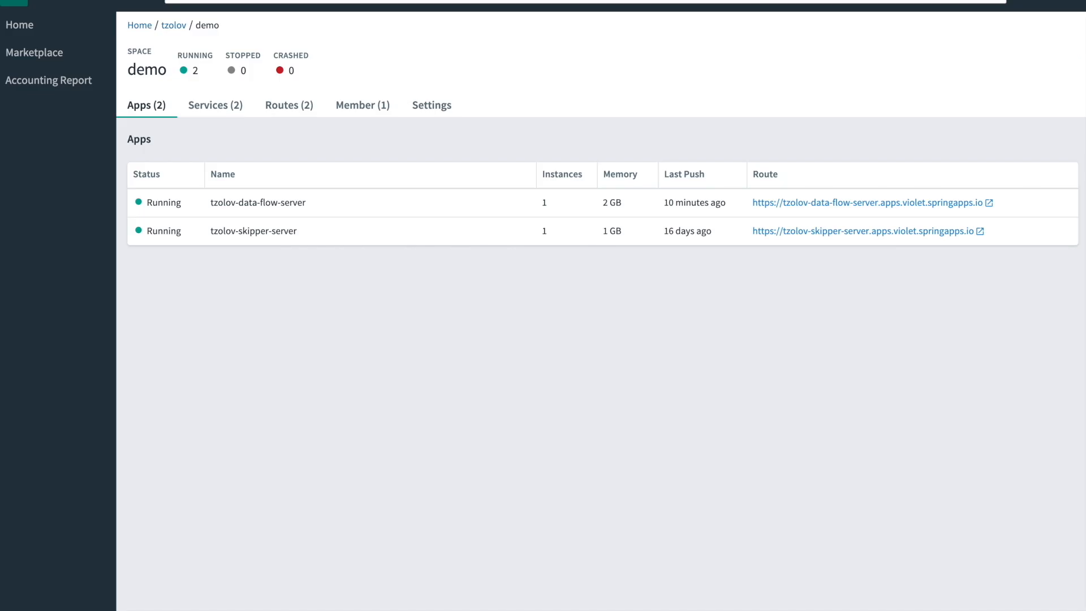
mouse_move(286, 244)
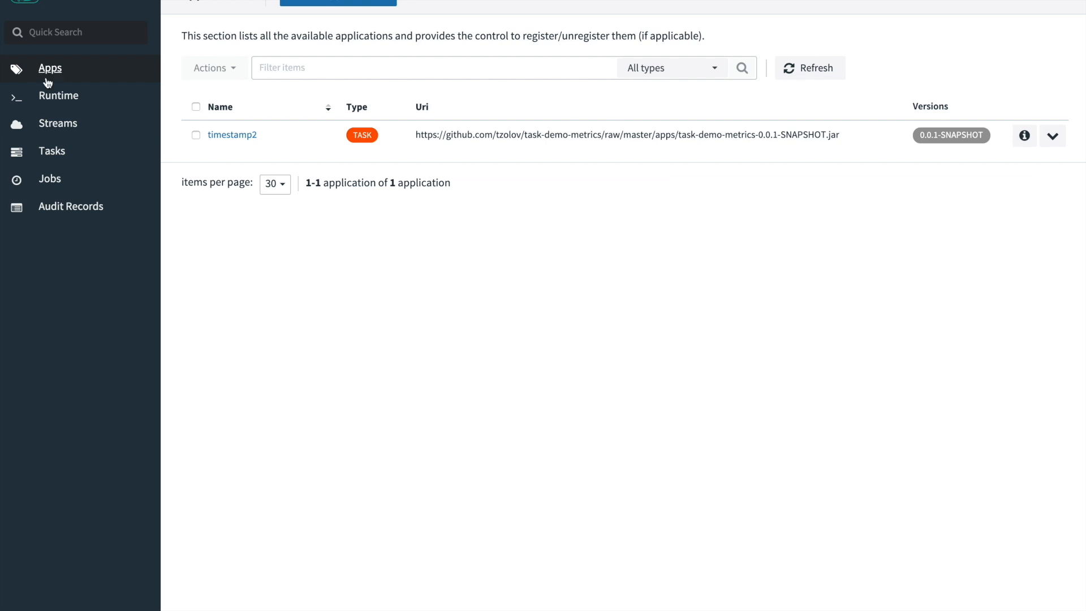
mouse_move(360, 38)
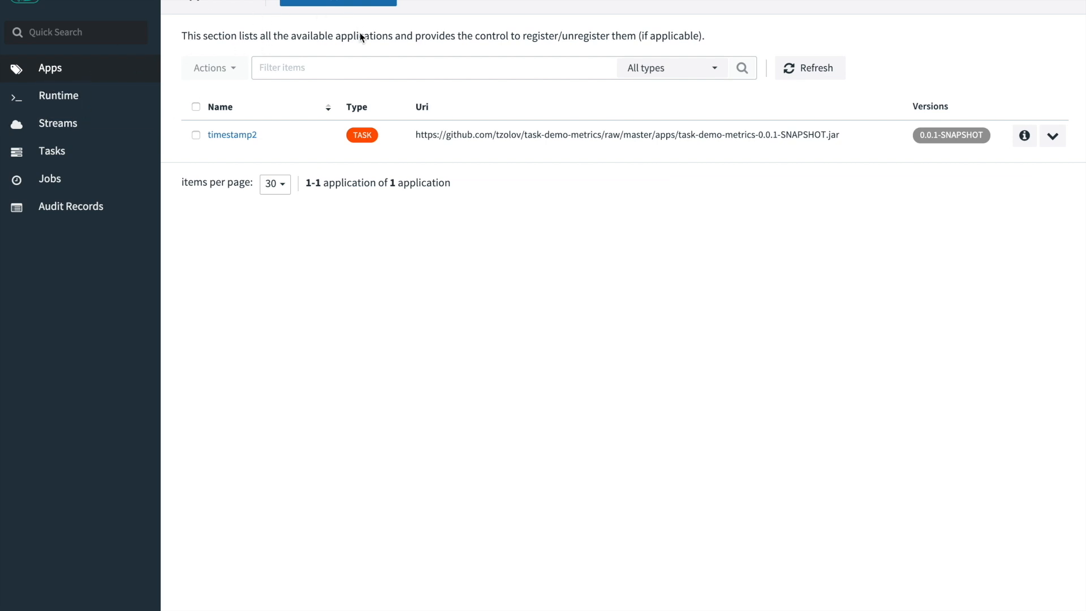
mouse_move(327, 153)
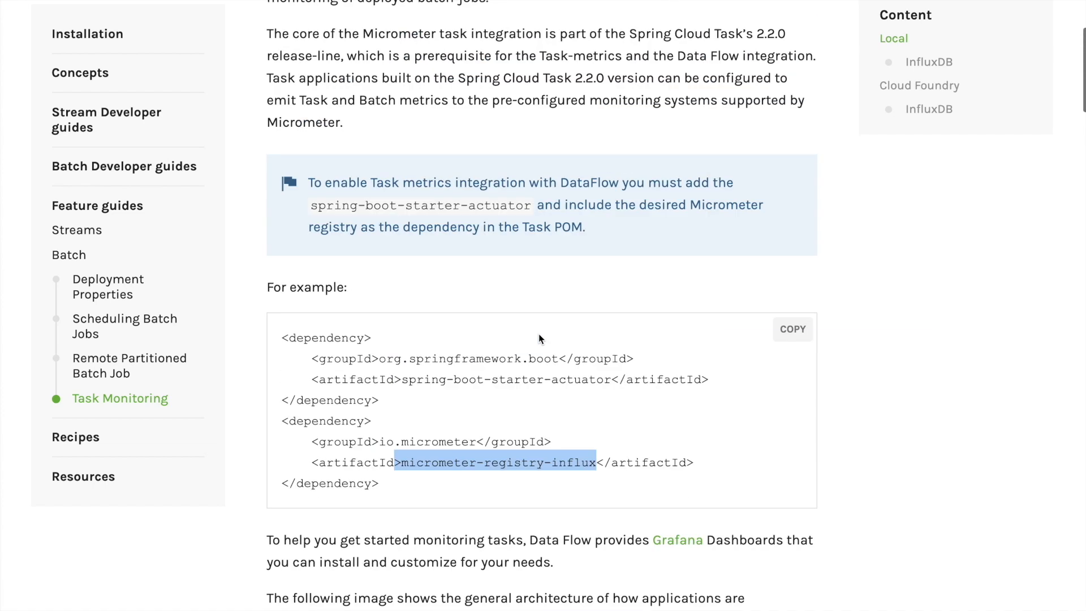
scroll(up, 3)
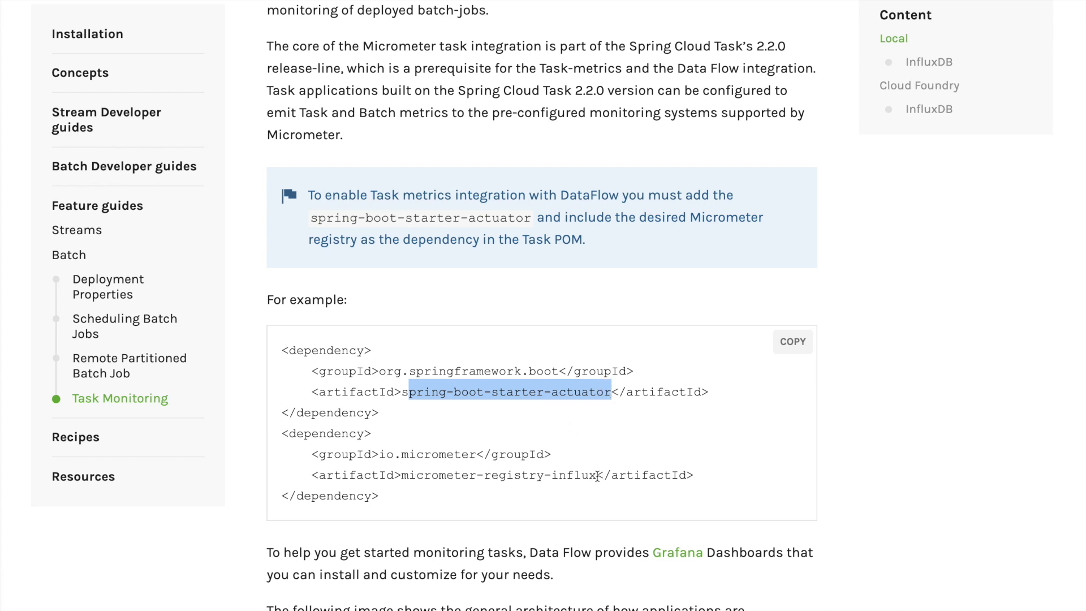
mouse_move(563, 429)
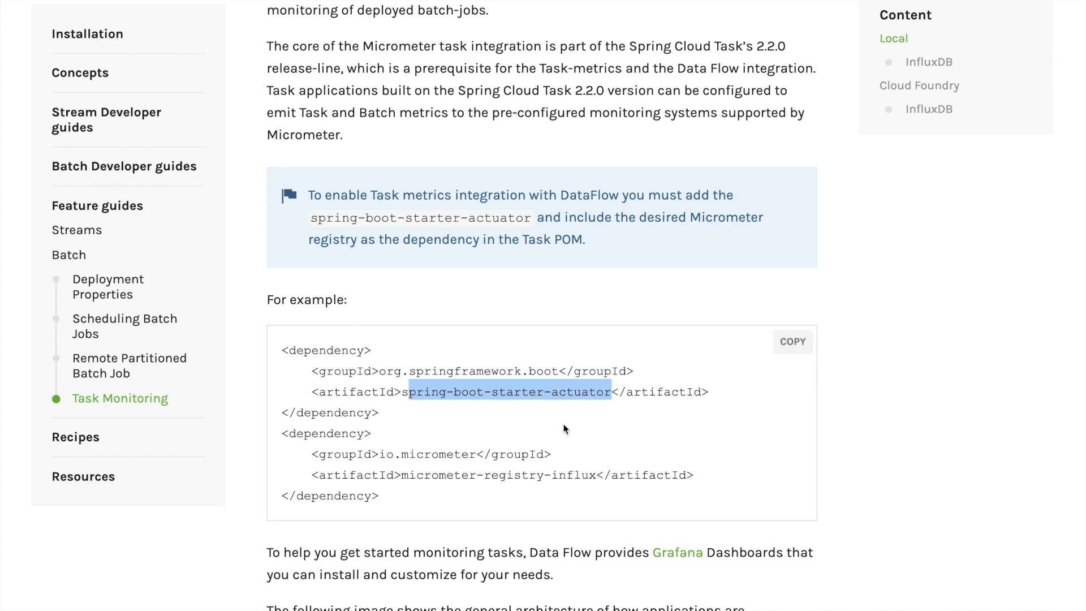
scroll(down, 3)
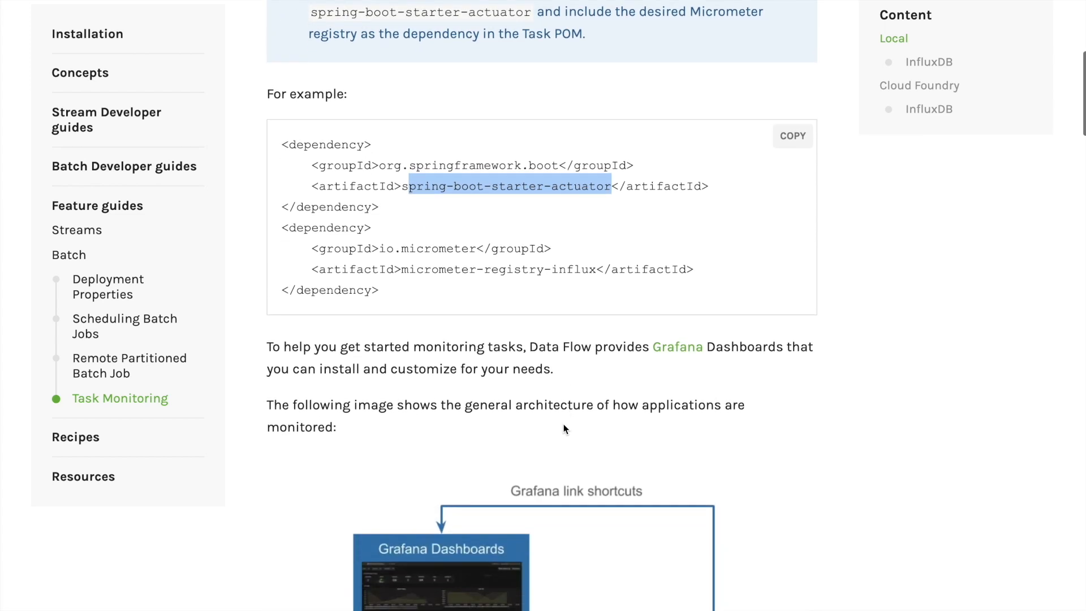
scroll(down, 3)
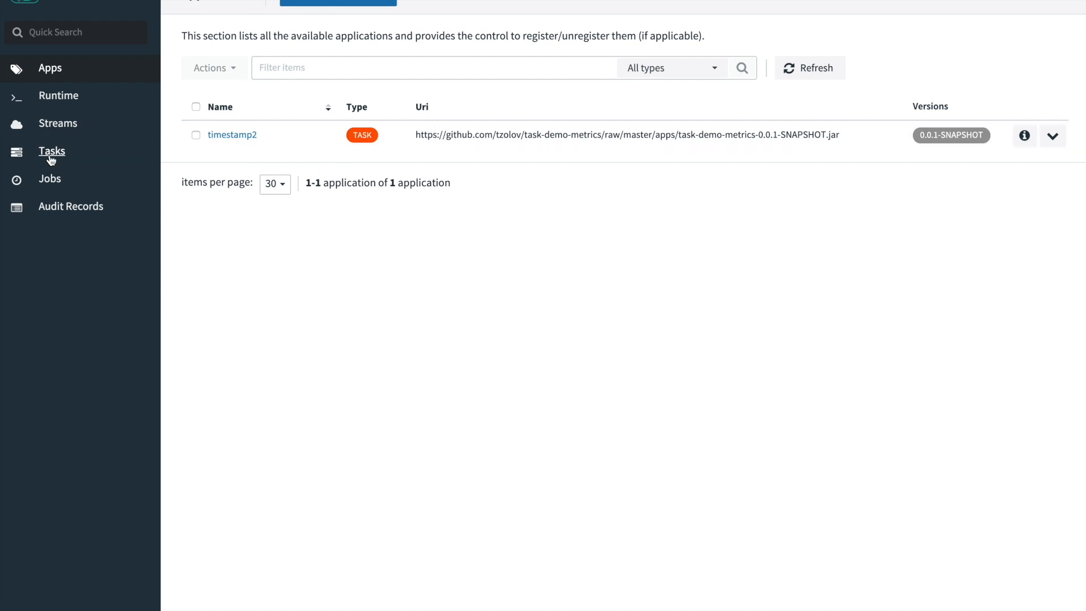
Launch task1 and task2 from the task definitions list, then view their new executions #14 and #15
click(51, 151)
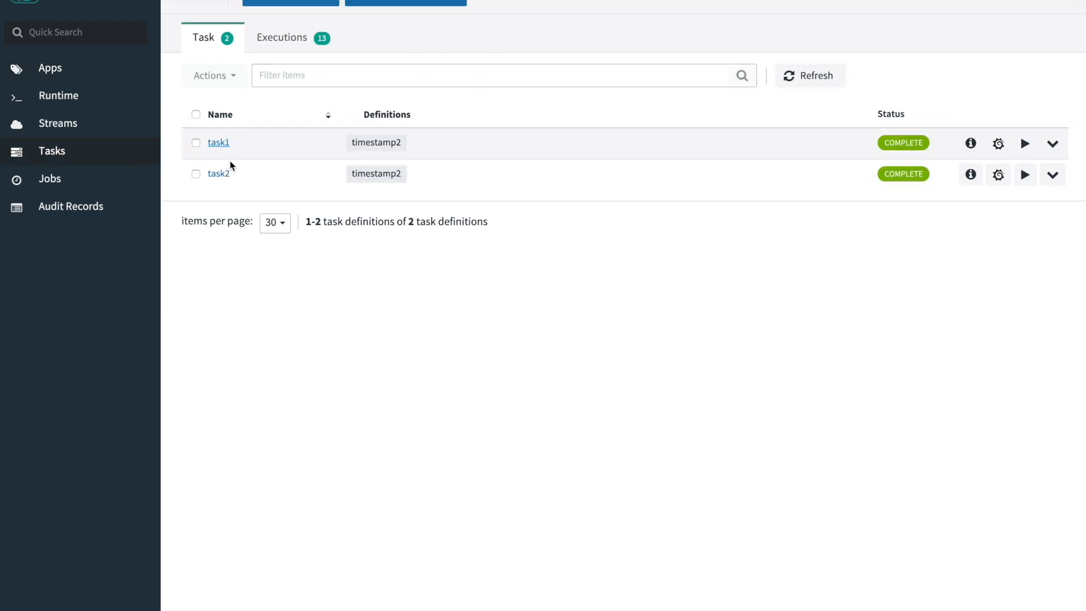
mouse_move(447, 159)
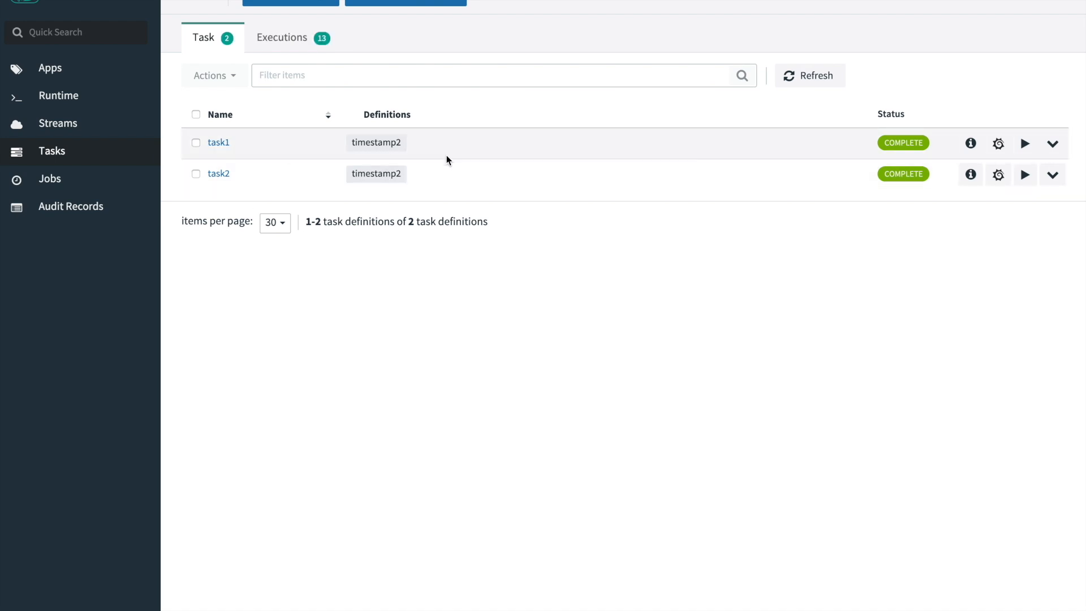
mouse_move(721, 212)
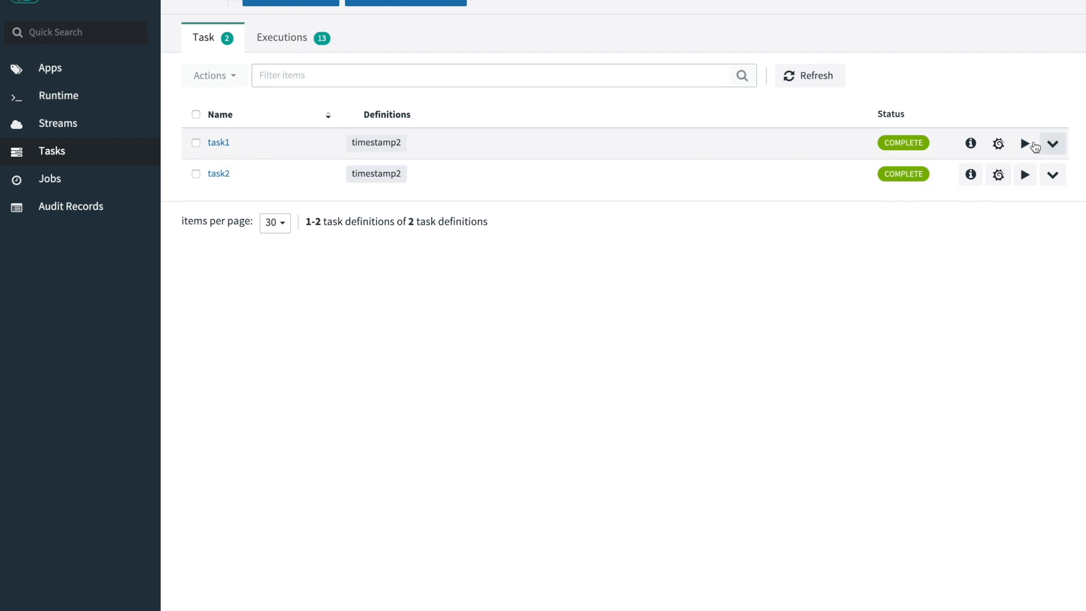
mouse_move(1025, 143)
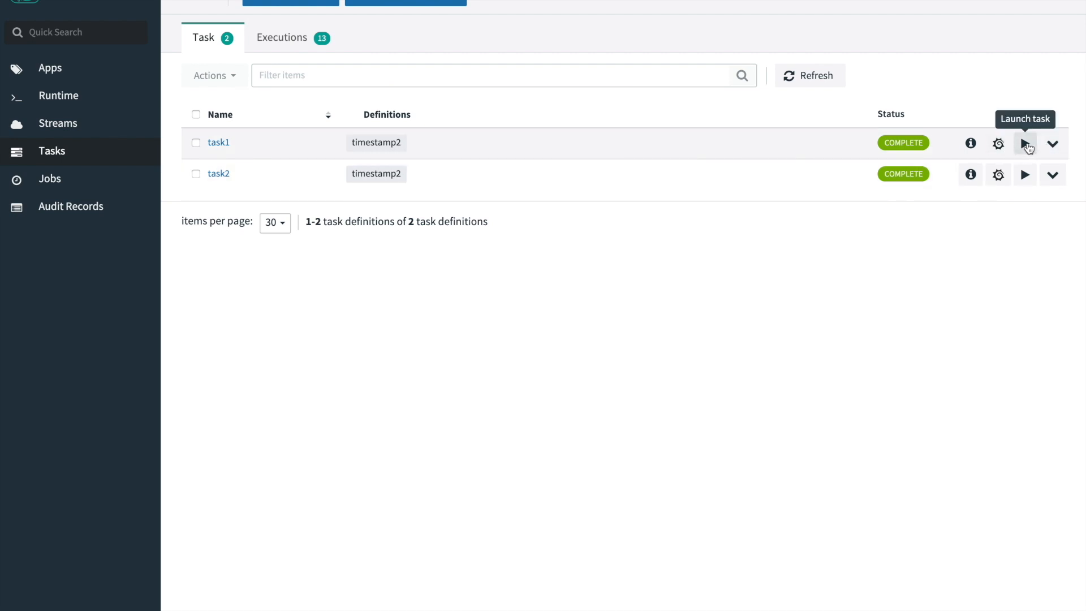
click(1025, 144)
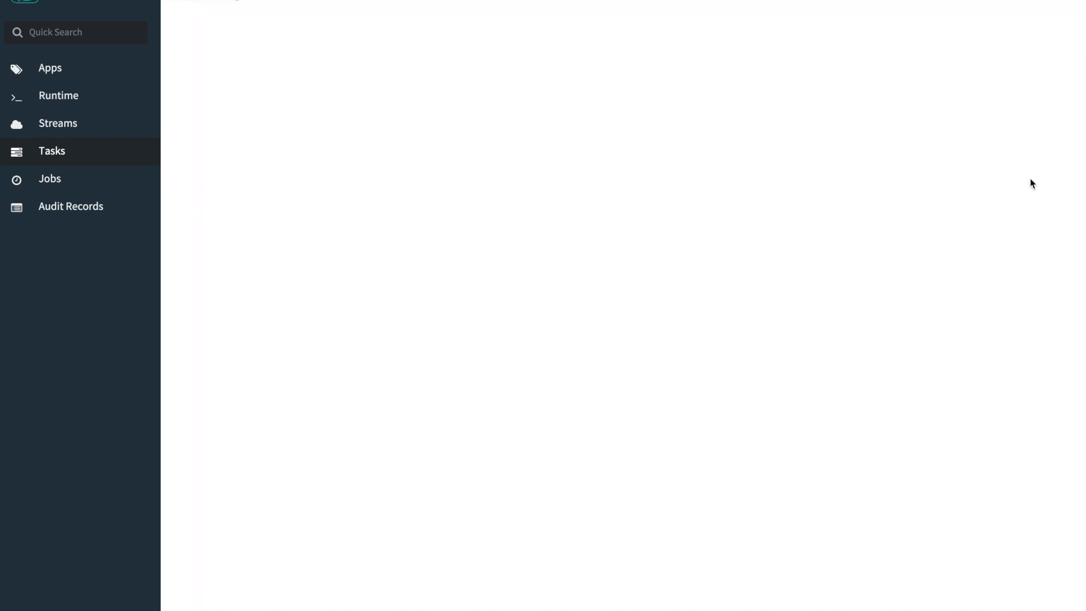
click(51, 151)
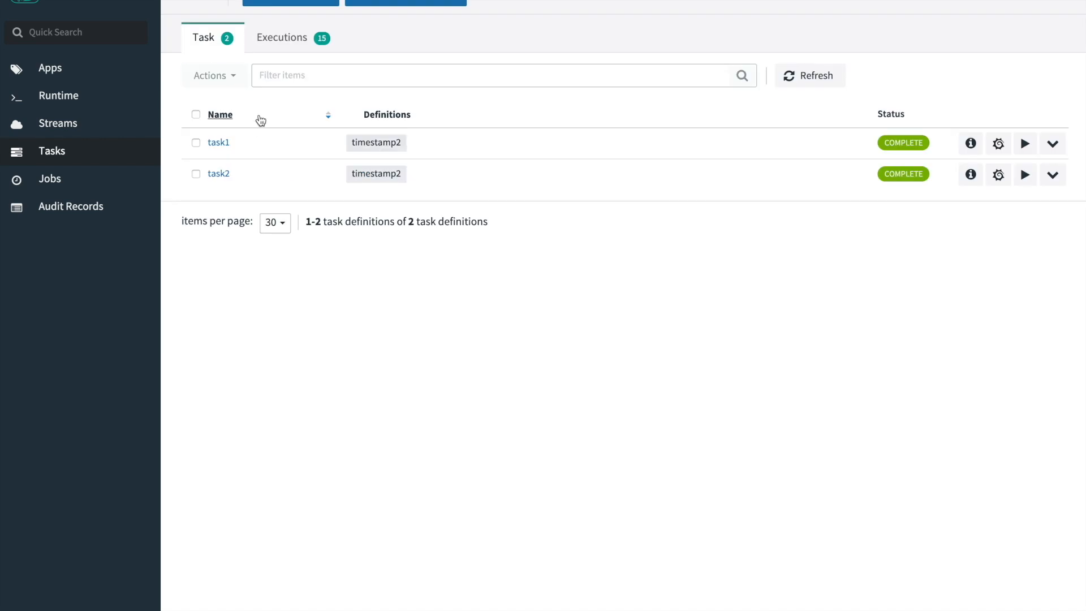
click(281, 37)
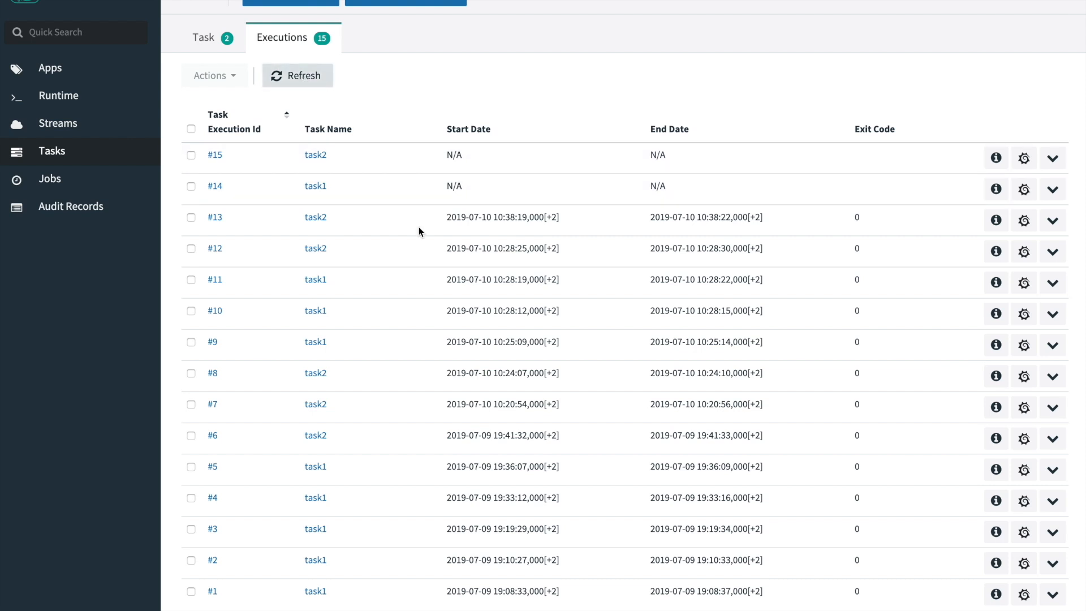
mouse_move(483, 150)
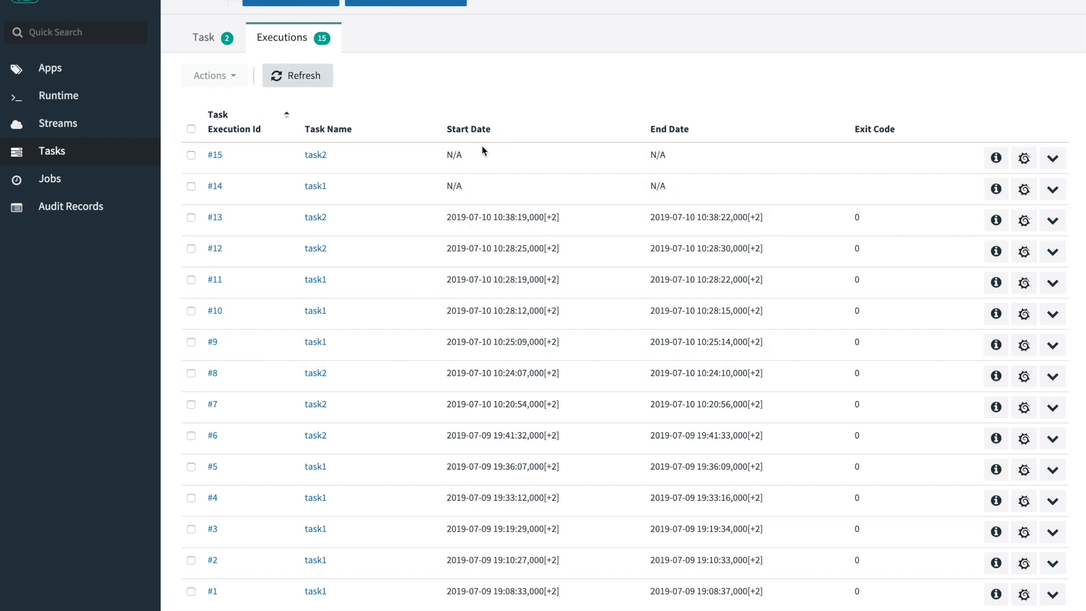
Refresh the executions list until #14 and #15 show end dates and exit code 0
click(297, 75)
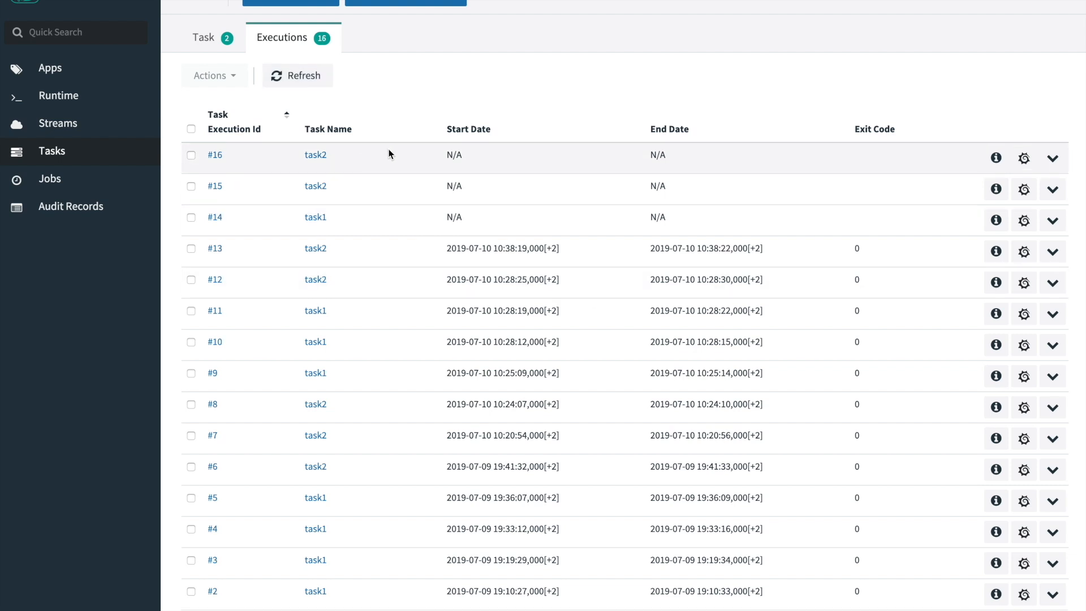
click(296, 75)
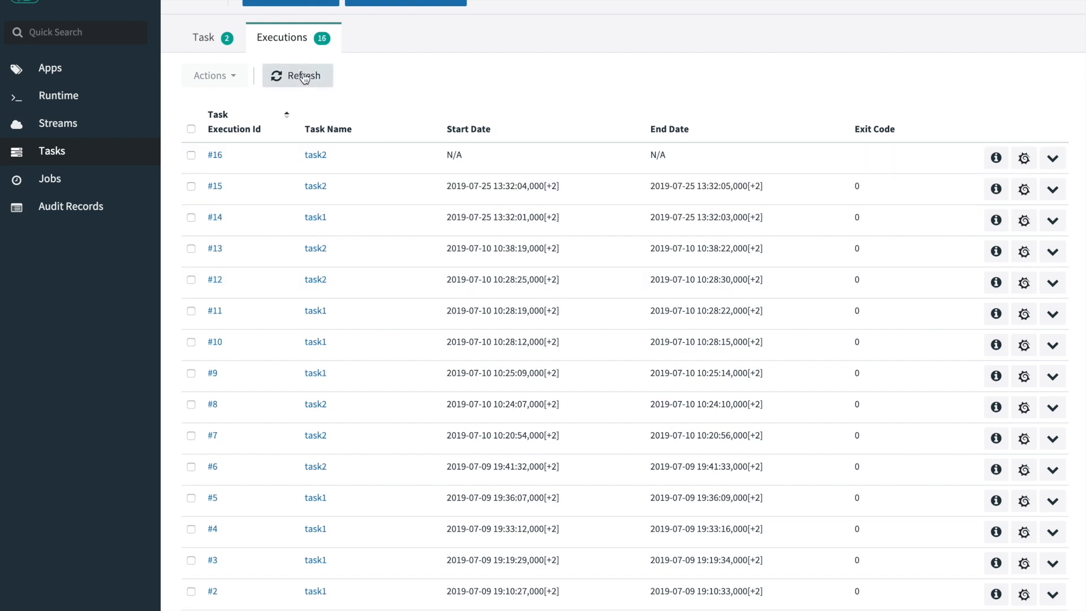
mouse_move(419, 218)
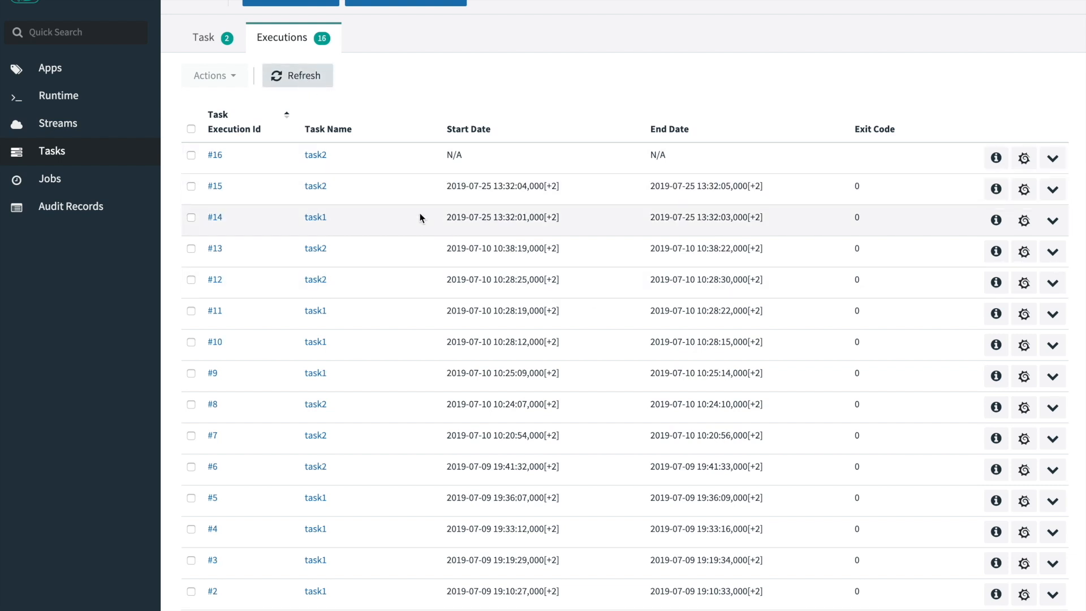
mouse_move(550, 202)
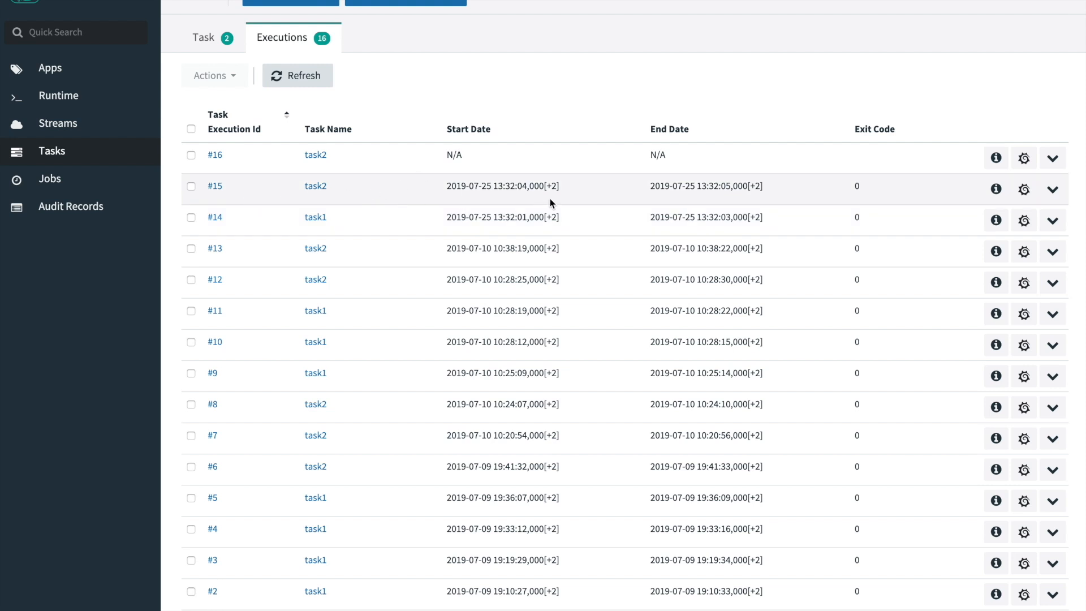
click(204, 37)
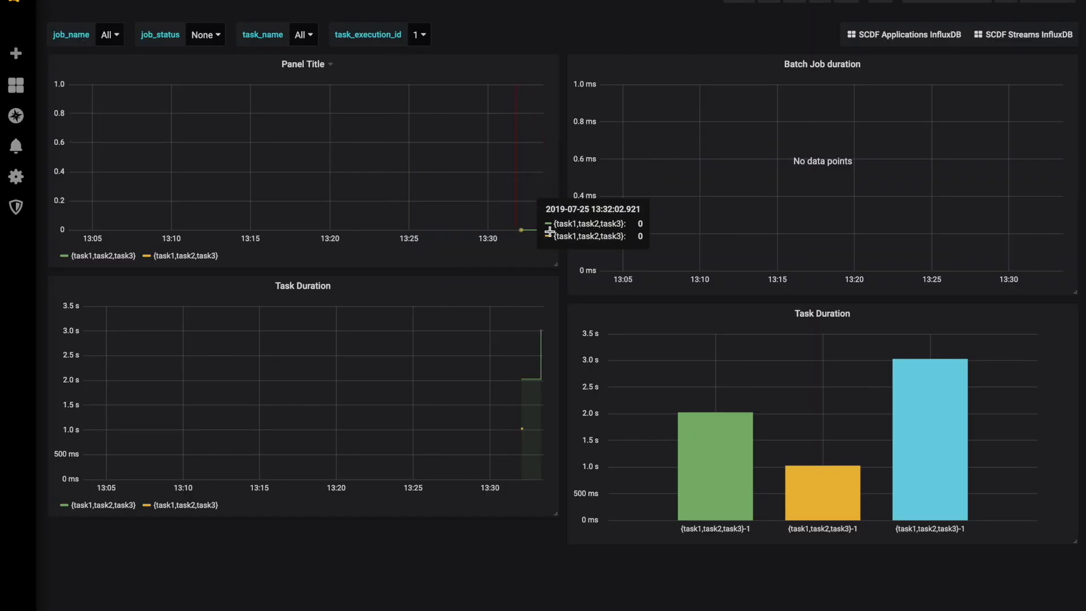
mouse_move(896, 391)
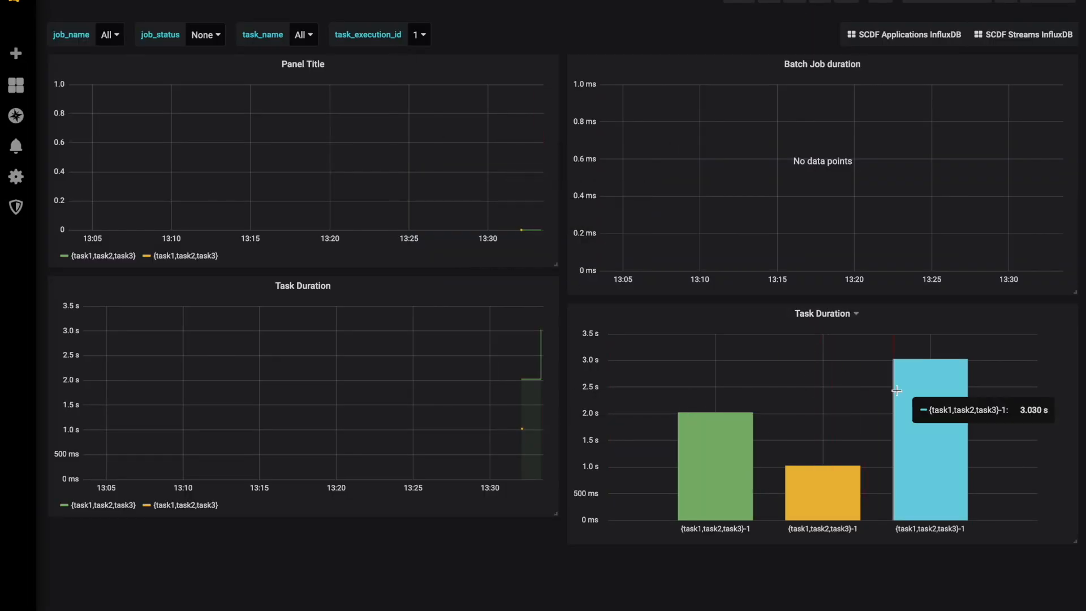
mouse_move(560, 269)
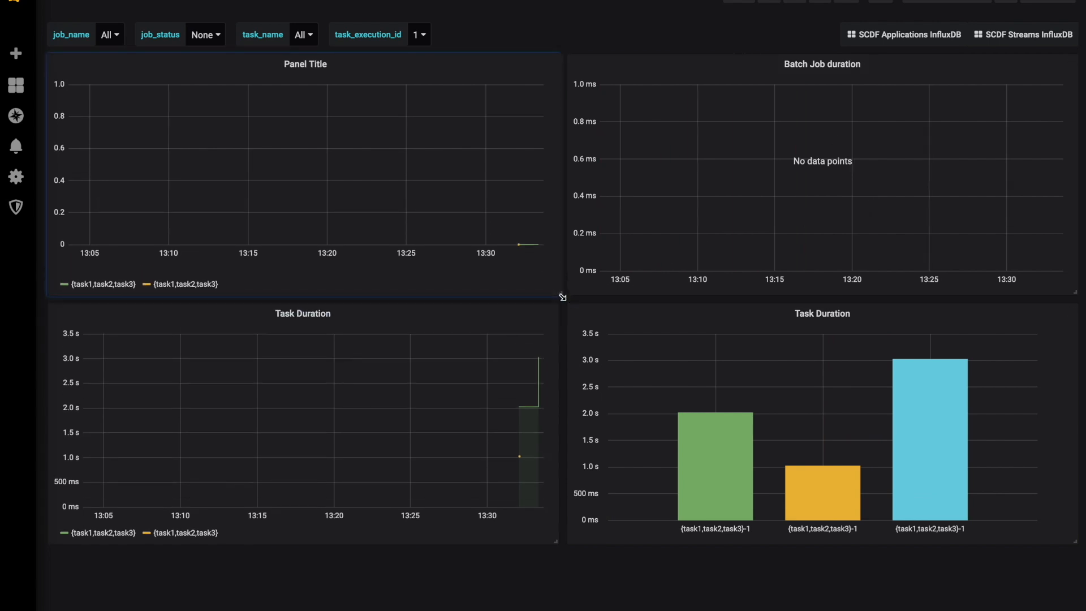
mouse_move(516, 386)
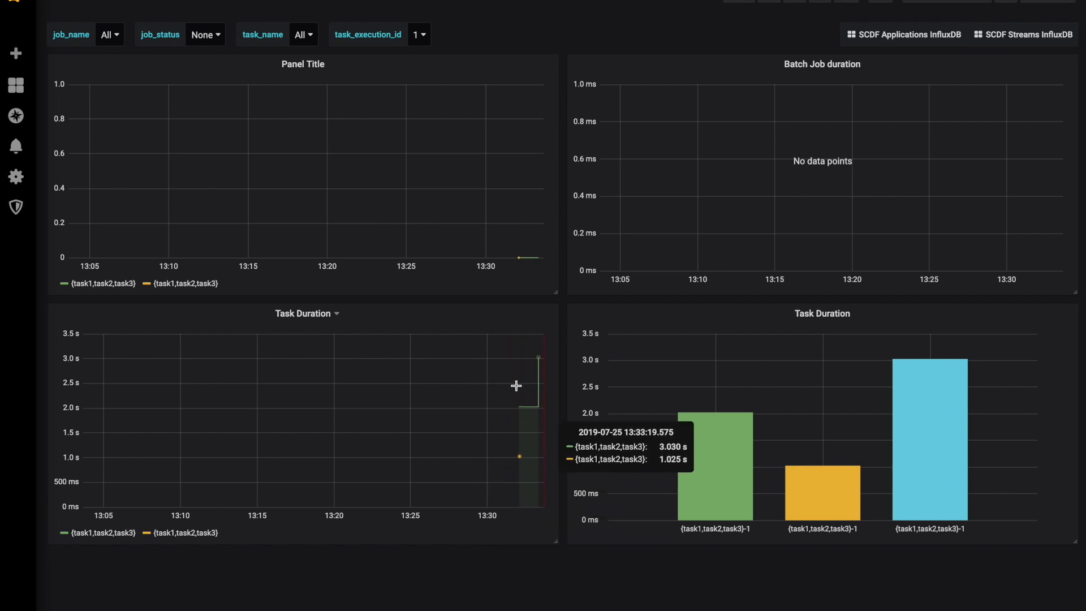
mouse_move(1007, 183)
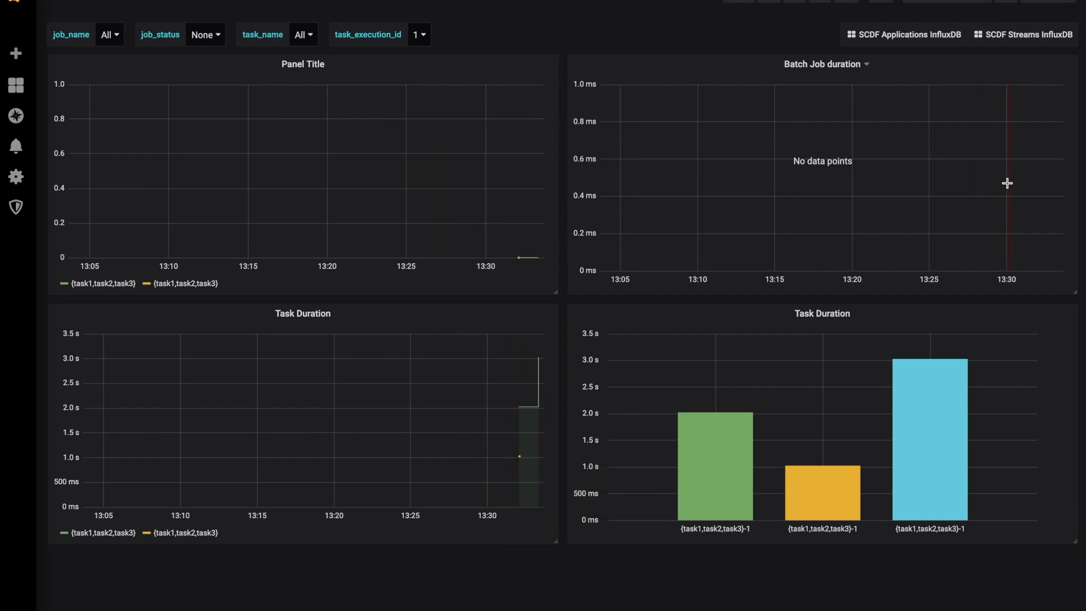
mouse_move(669, 566)
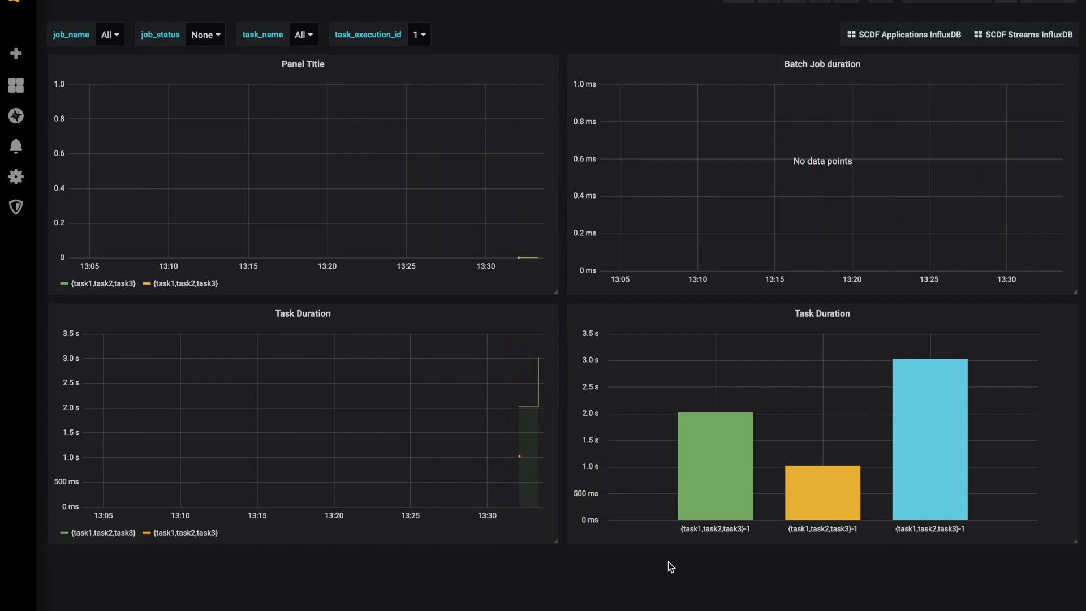
mouse_move(355, 234)
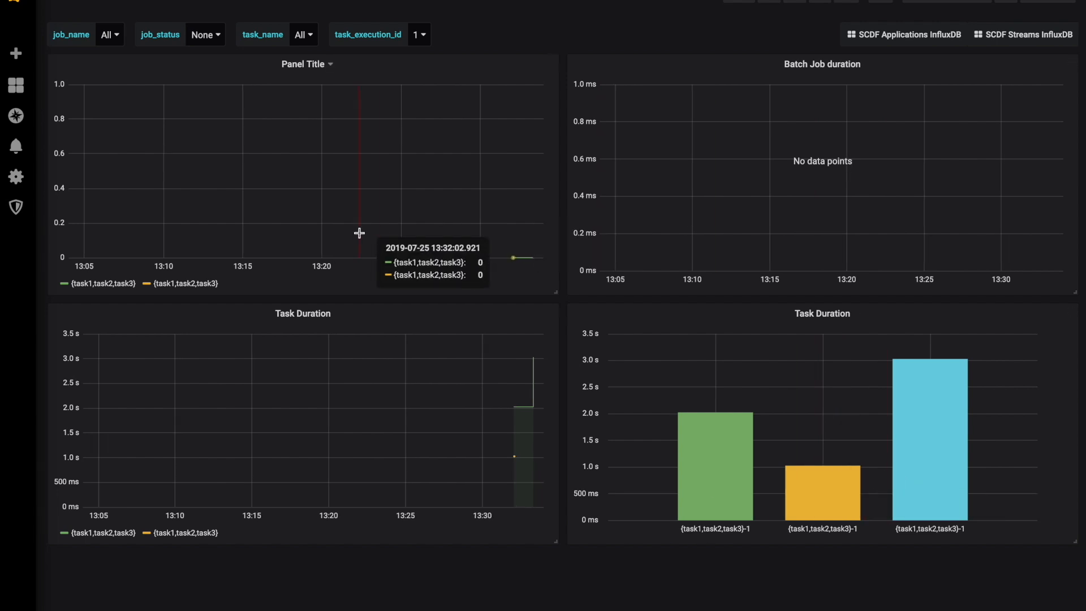
mouse_move(444, 137)
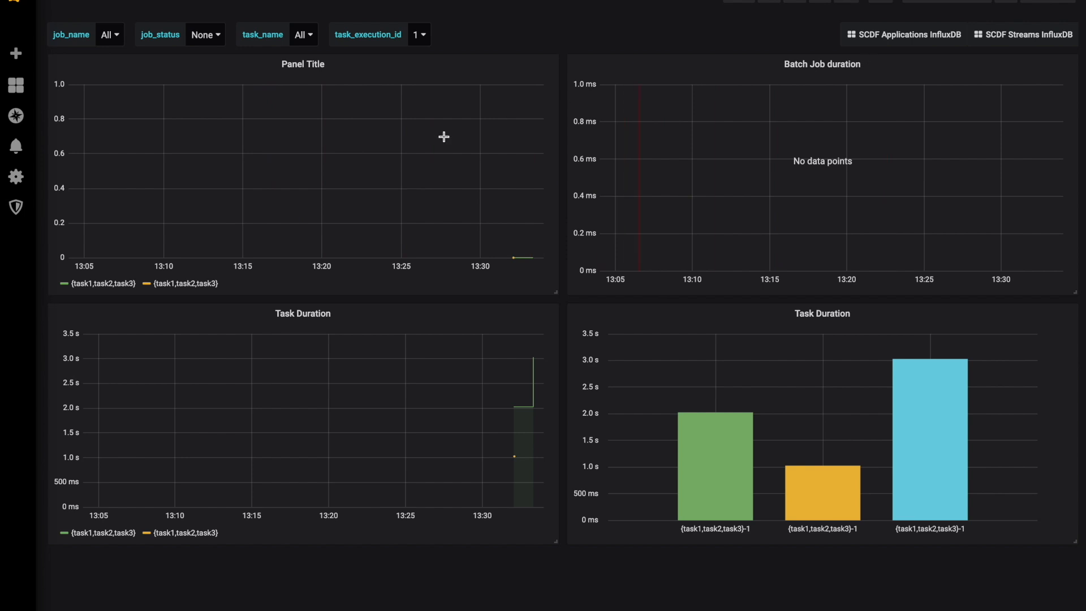
mouse_move(955, 134)
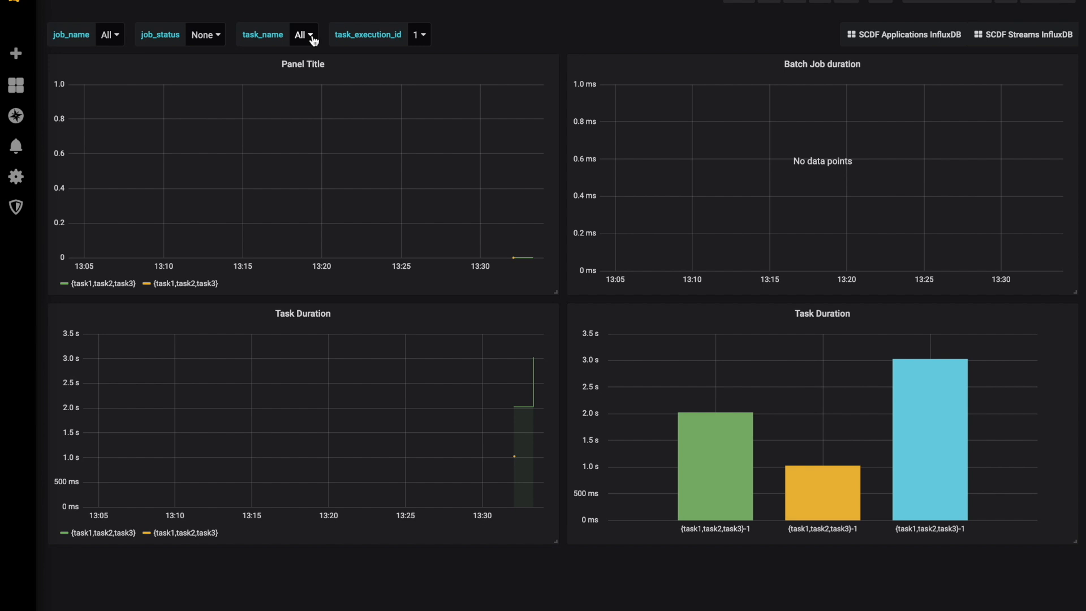
Expand the task_name filter showing All, task1, task2 and task3
click(303, 35)
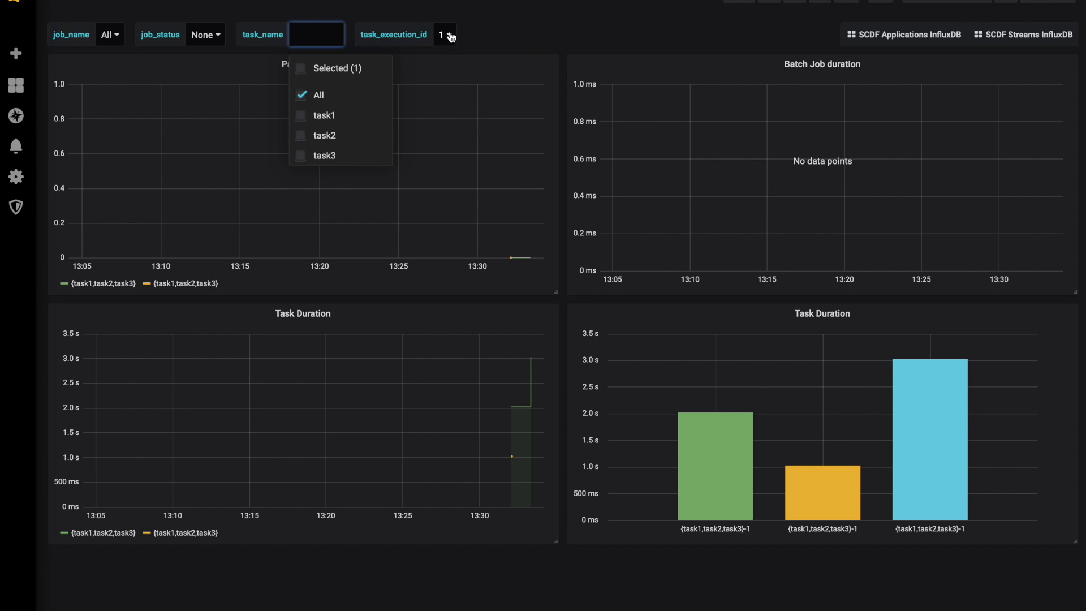
mouse_move(127, 43)
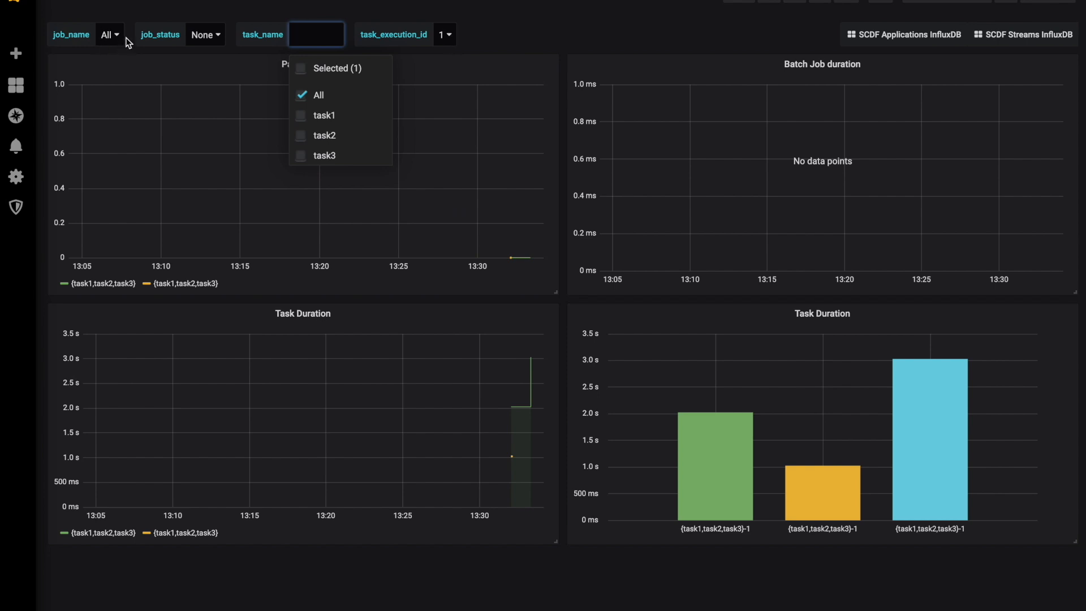
mouse_move(443, 48)
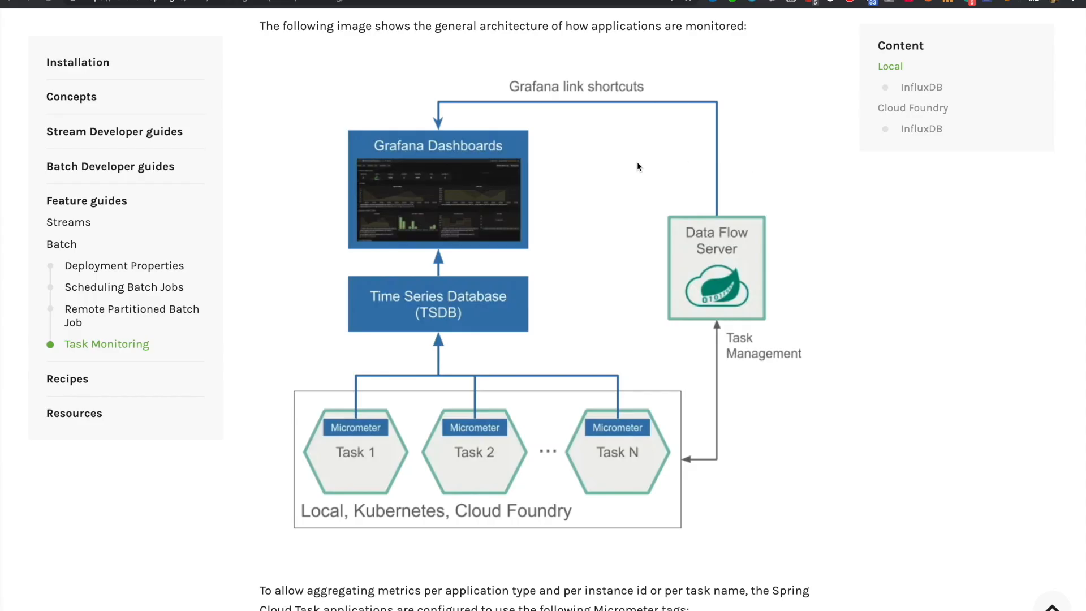
mouse_move(387, 482)
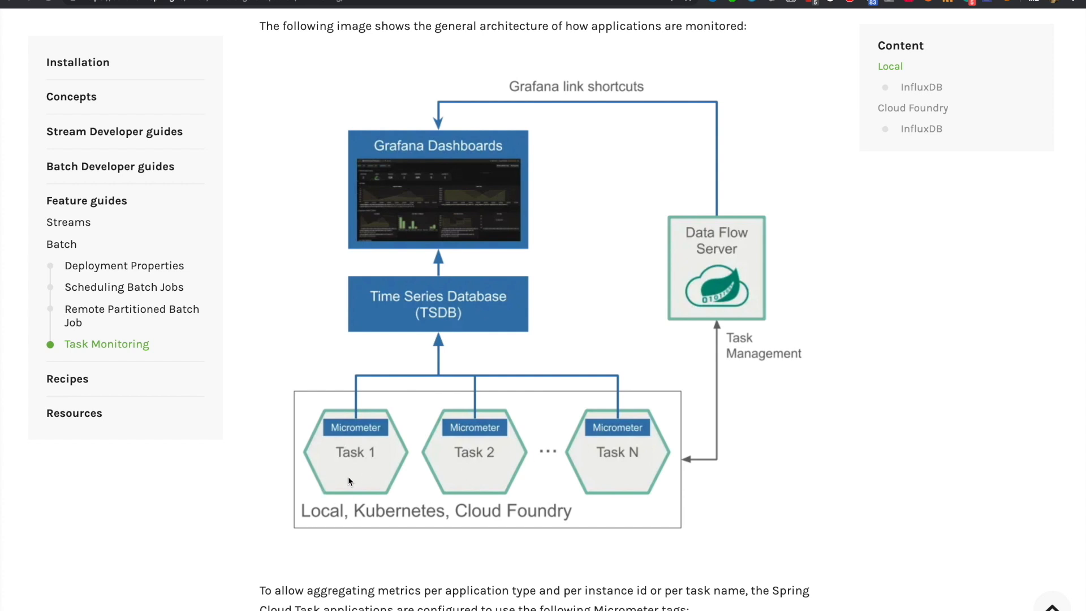
mouse_move(636, 494)
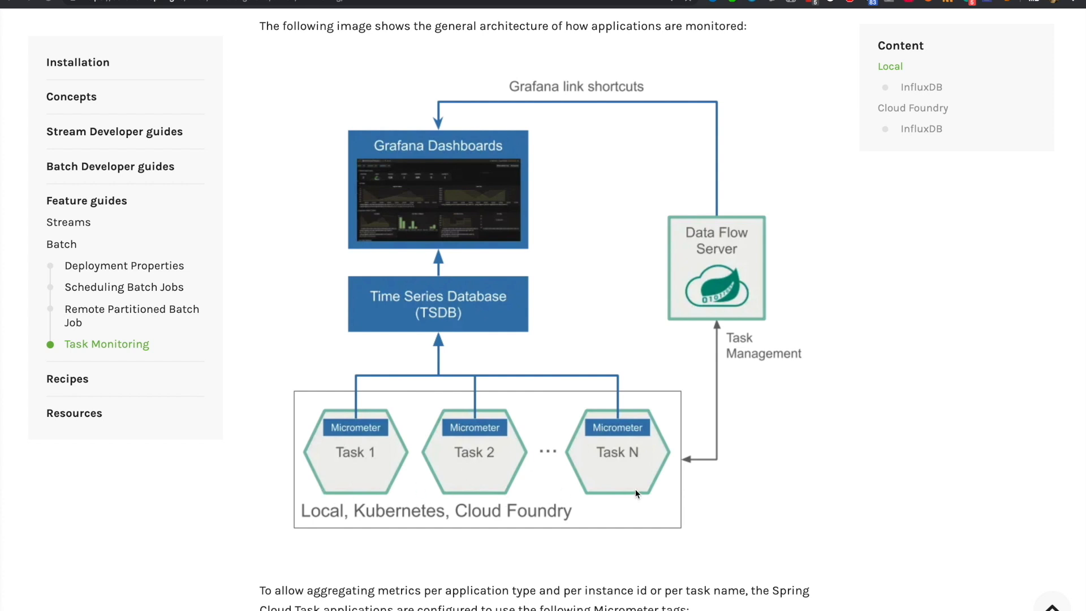
mouse_move(638, 468)
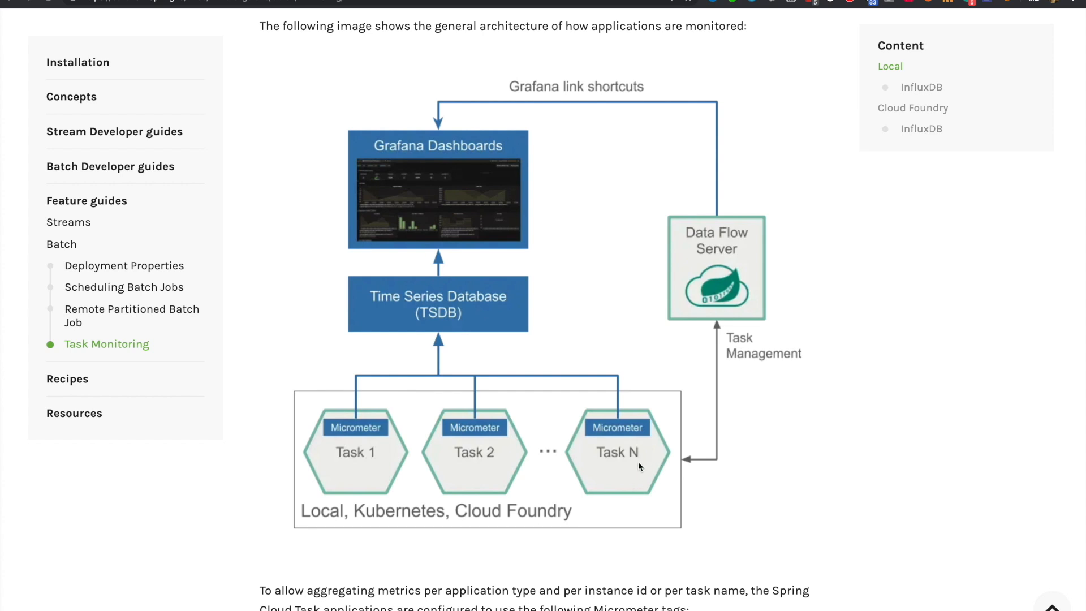
mouse_move(619, 438)
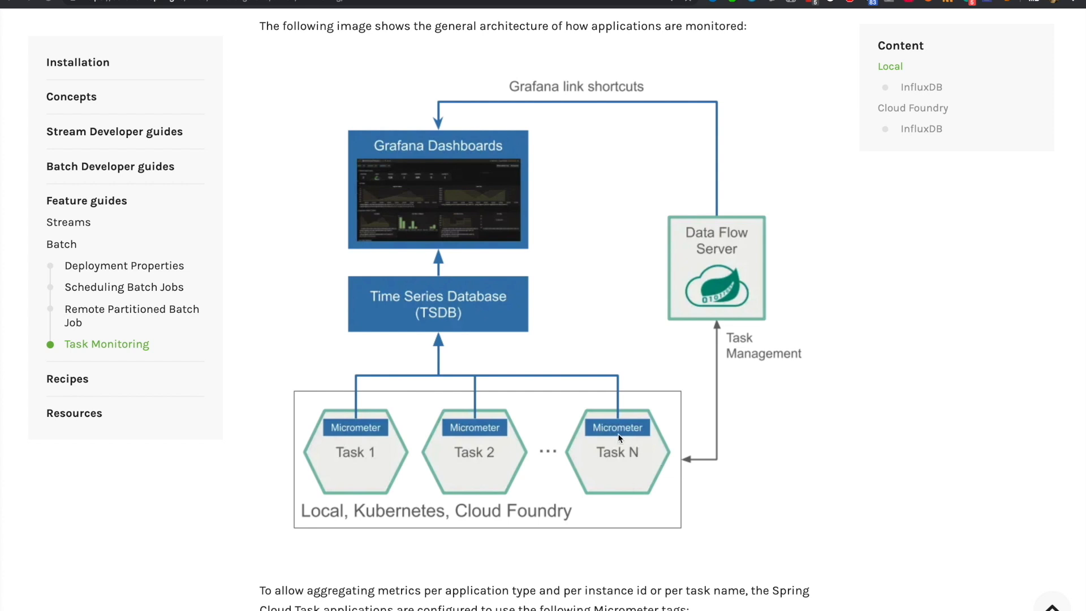
mouse_move(443, 320)
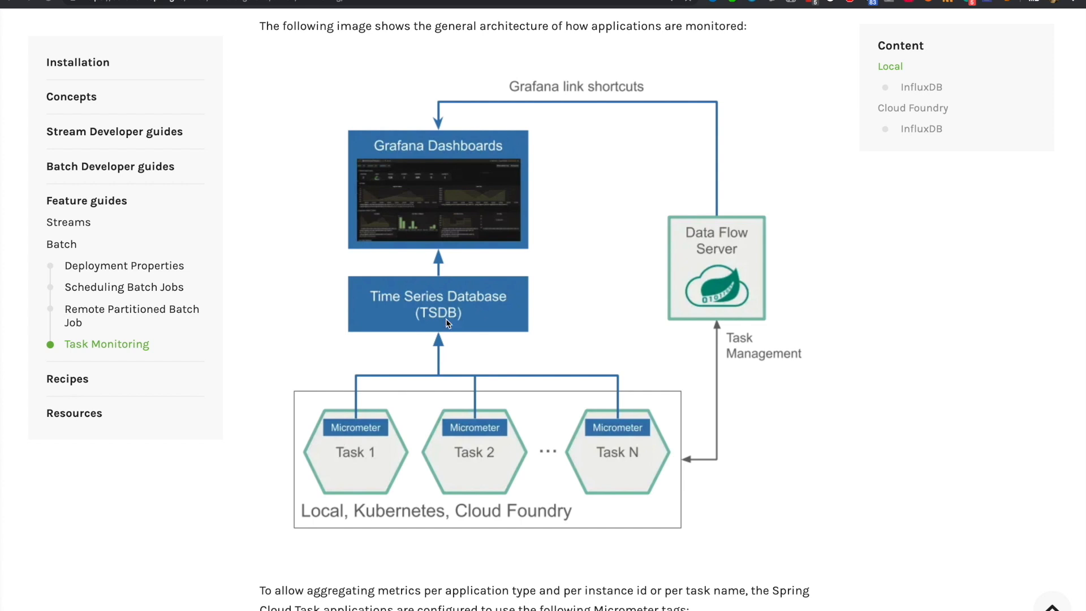
mouse_move(424, 176)
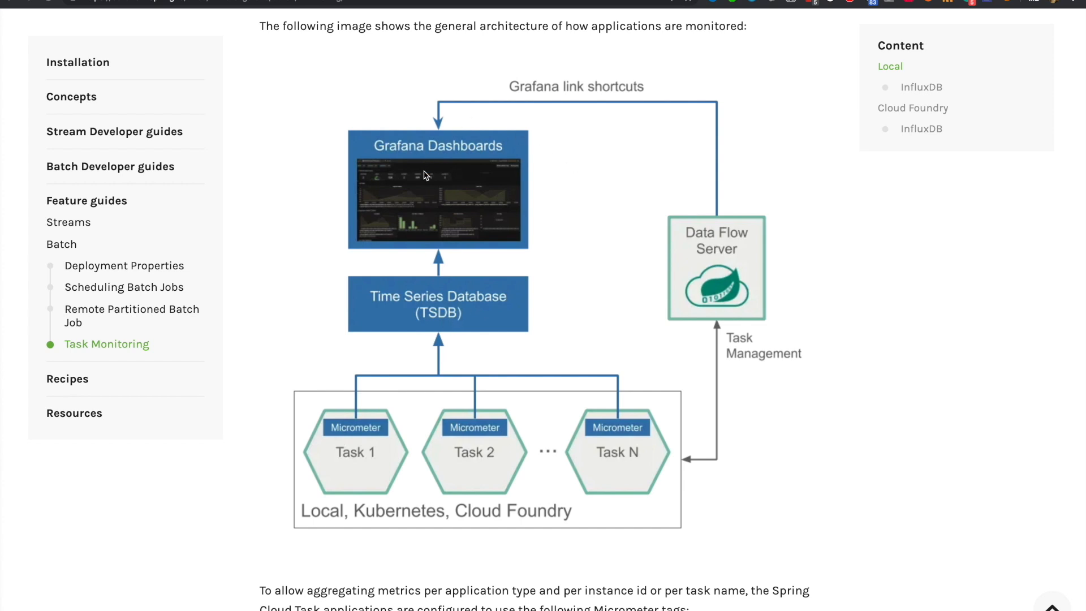
mouse_move(408, 172)
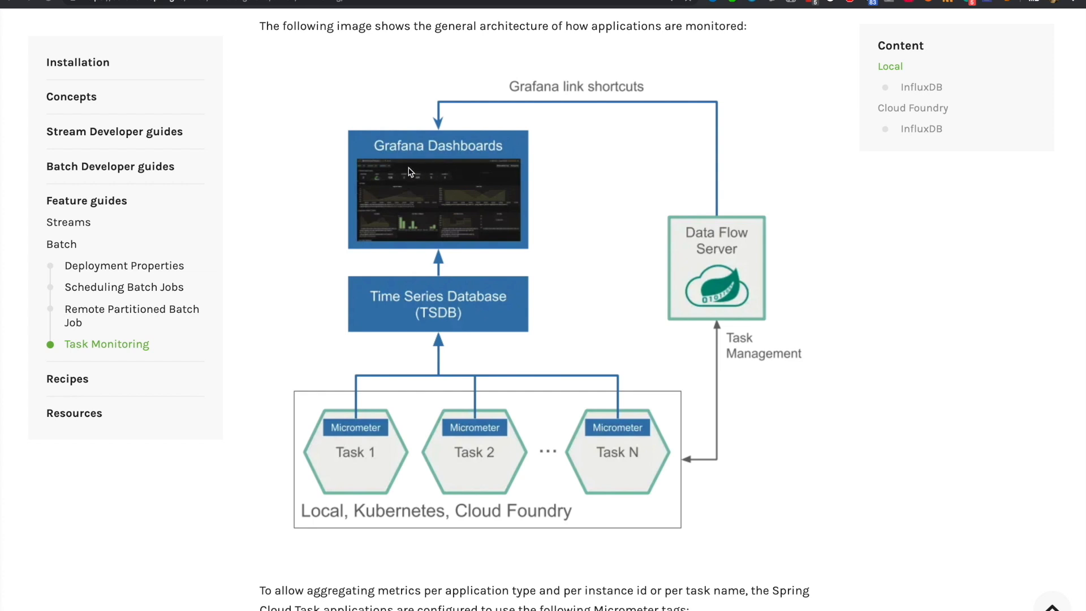
mouse_move(483, 193)
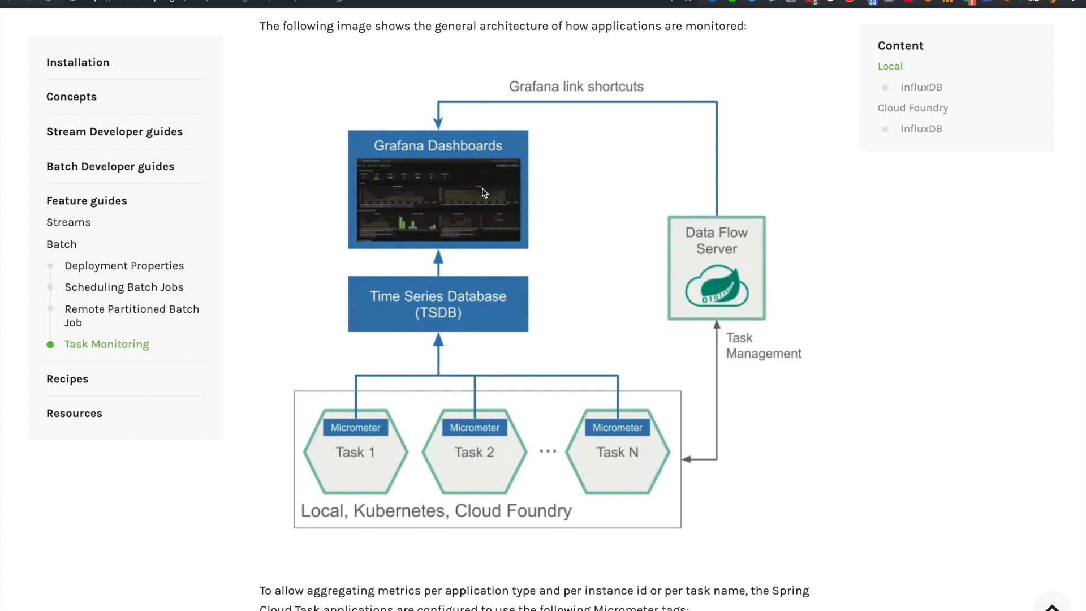
mouse_move(492, 224)
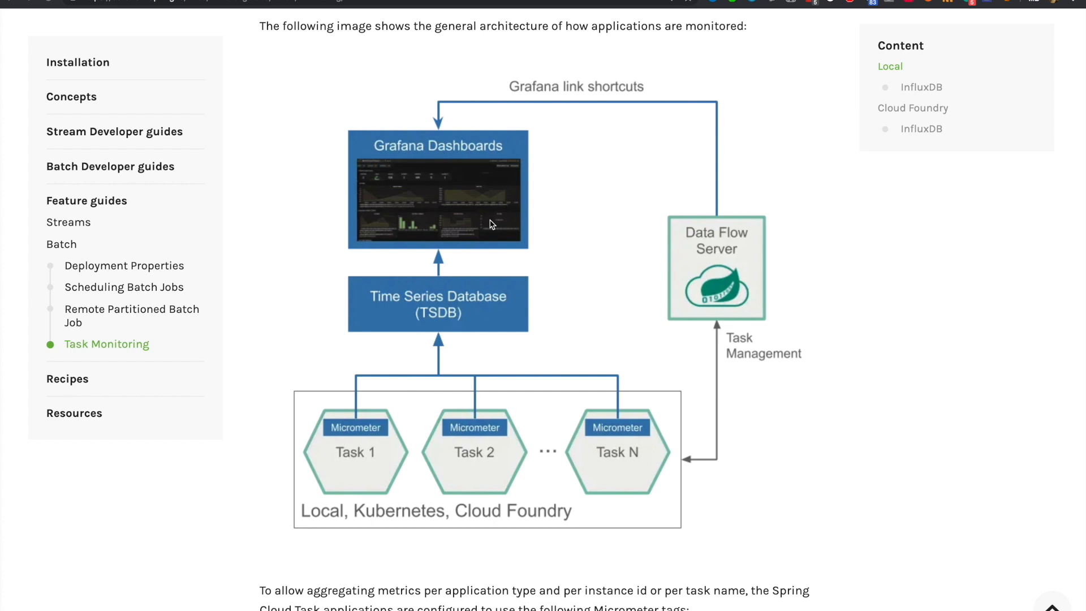